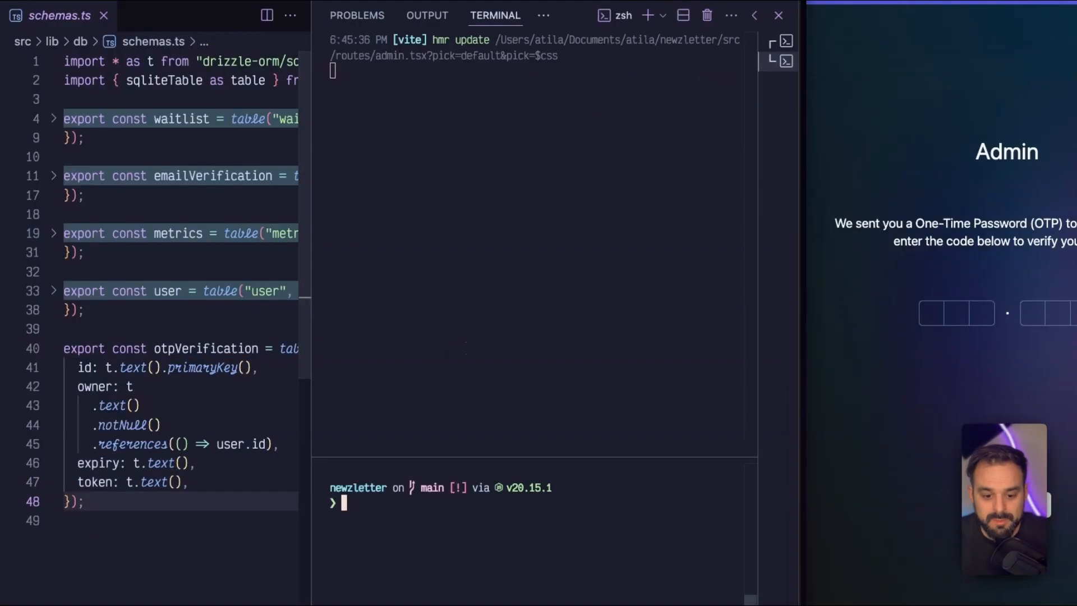
- Run pnpm db:generate and db:migrate, then pnpm db:generate again to check for schema changes
text(pnpm db:generate && pnpm db:migrate)
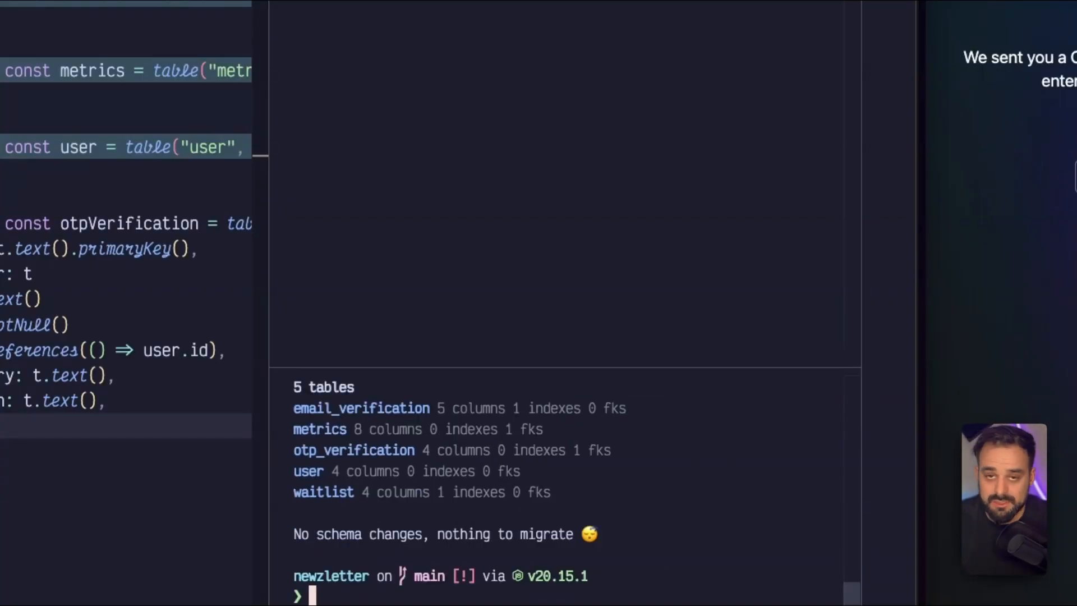
text(pnpm db:generate)
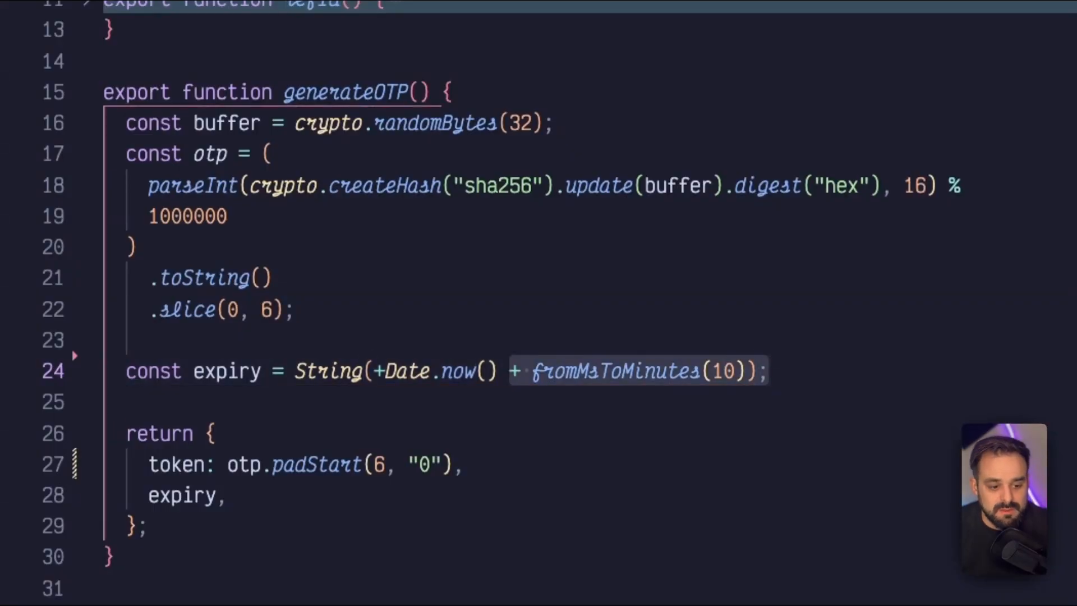
- Scroll through generateOTP in token.ts to see the six-digit token and ten-minute expiry
scroll(down, 3)
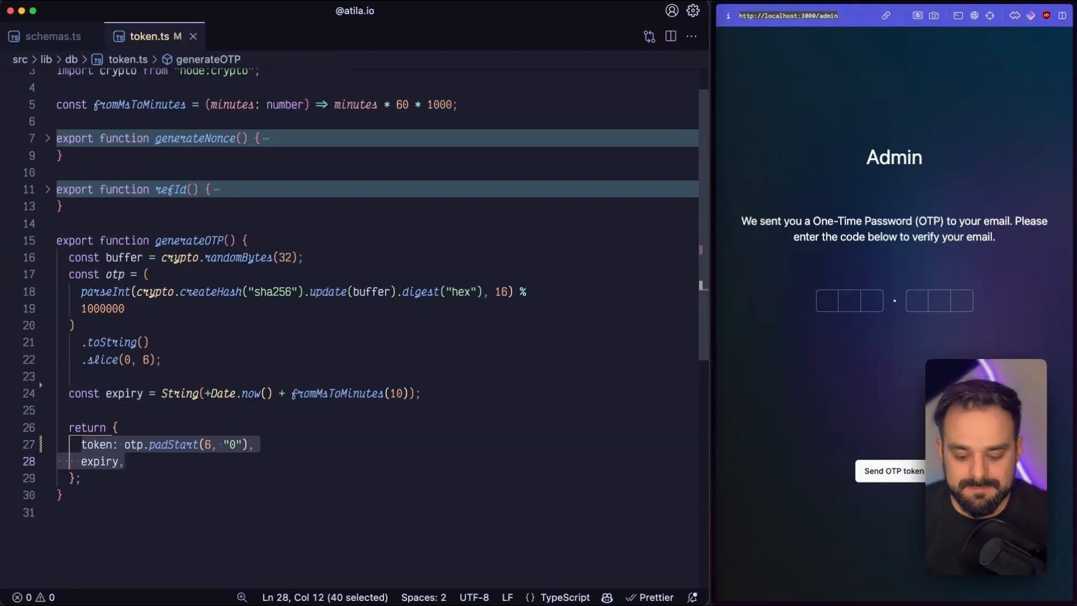
- Search Quick Open for 'otp' and open otp.ts from the lib db folder
text(otp)
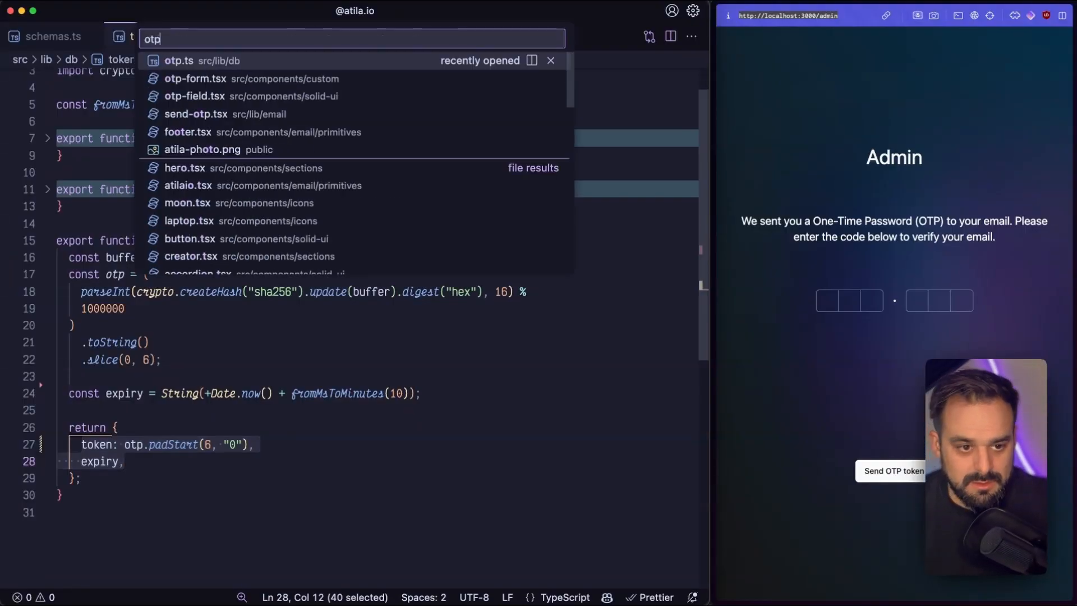
click(179, 61)
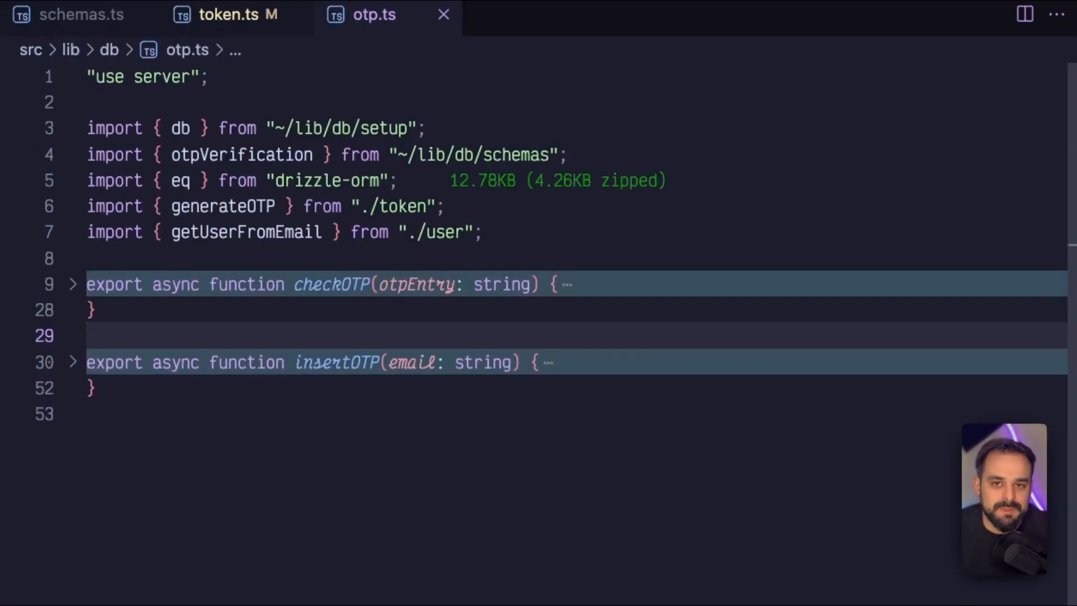
click(89, 336)
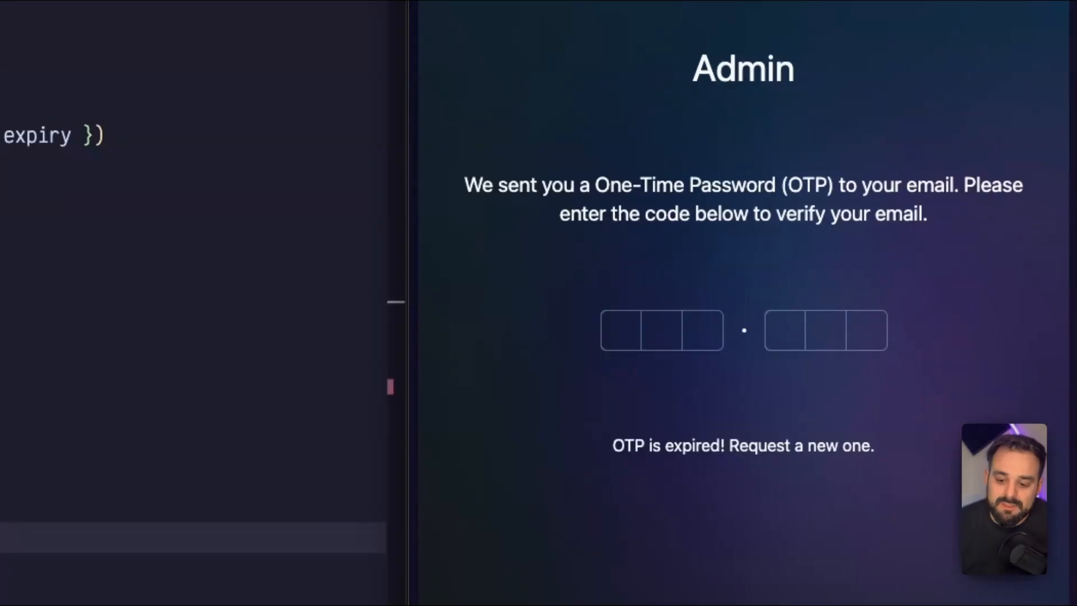
- Scroll send-otp to the resend.emails.send call and its early-return error check
scroll(down, 3)
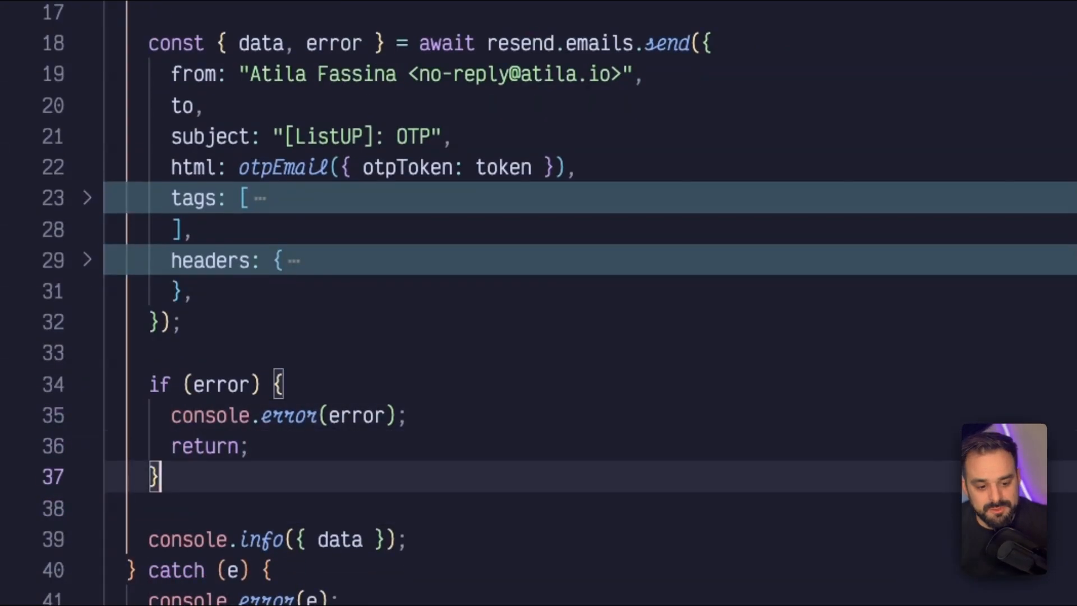
scroll(down, 3)
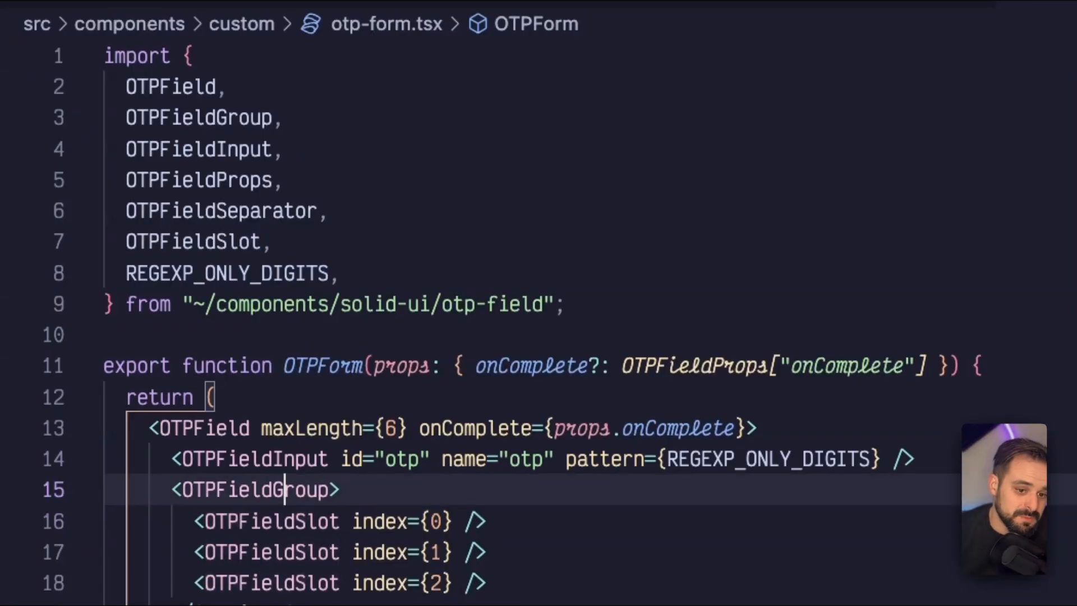
- Open otp-form.tsx to view the OTPForm component's six digit-only slots
double_click(309, 428)
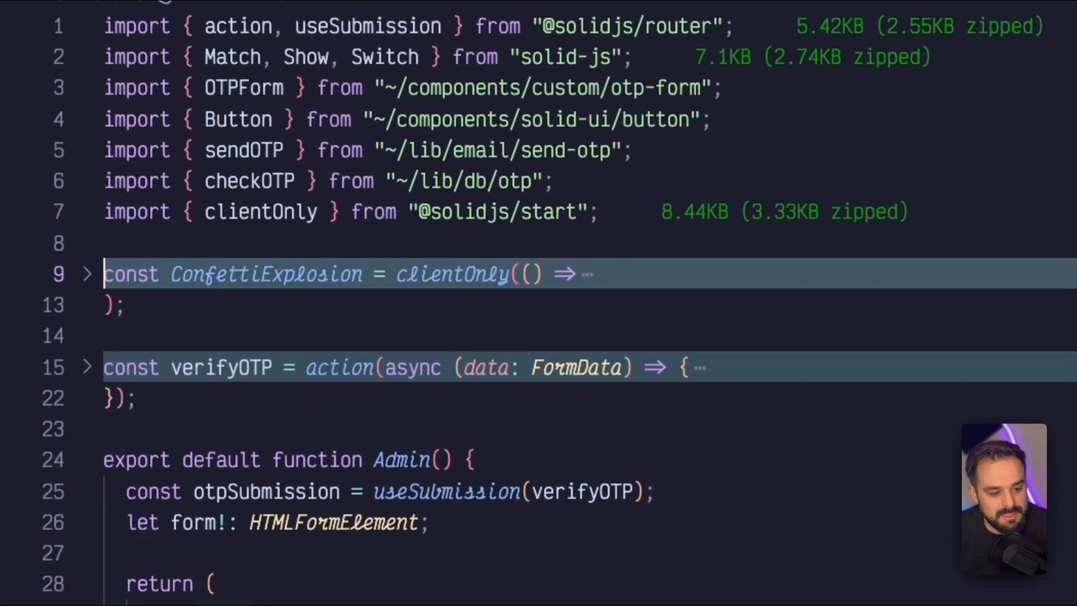
- Expand the ConfettiExplosion constant to view its client-only import, then collapse it
click(87, 273)
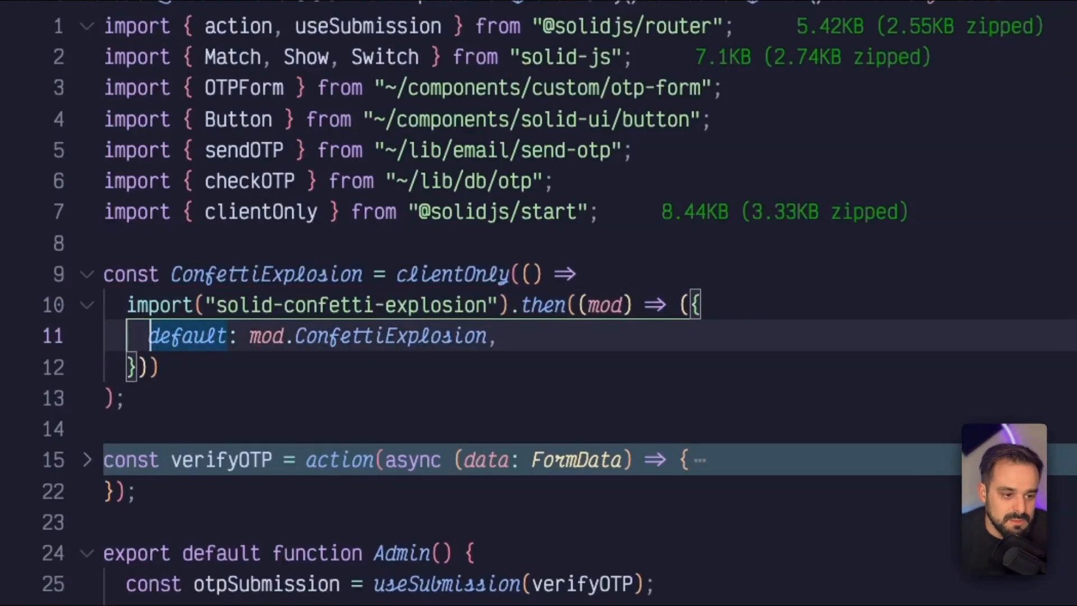
click(86, 275)
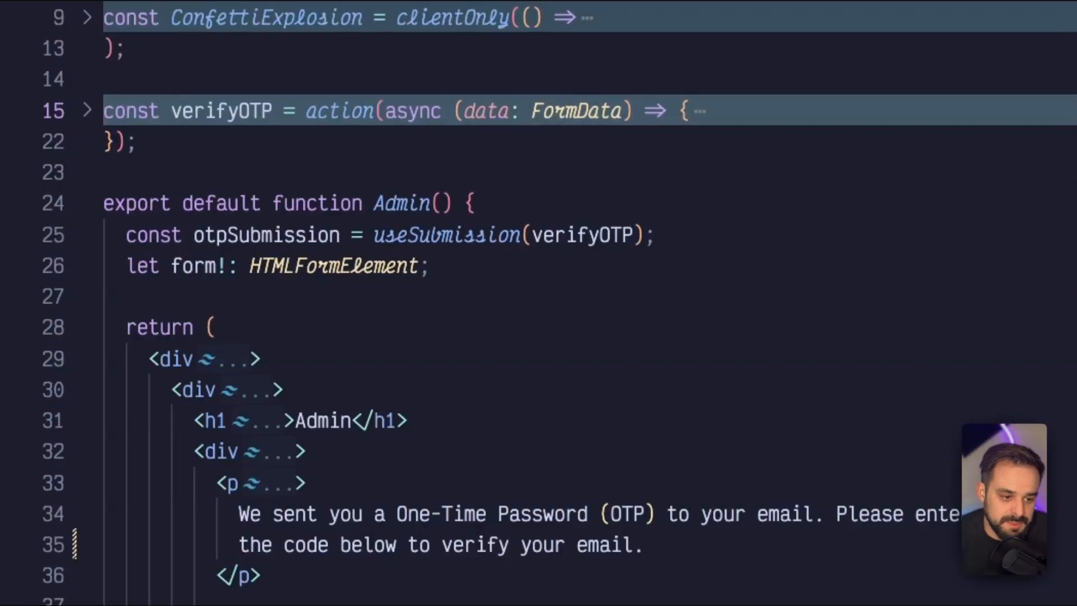
- Unfold the OTPForm props on line 43 to show the onComplete handler calling form.requestSubmit()
click(87, 111)
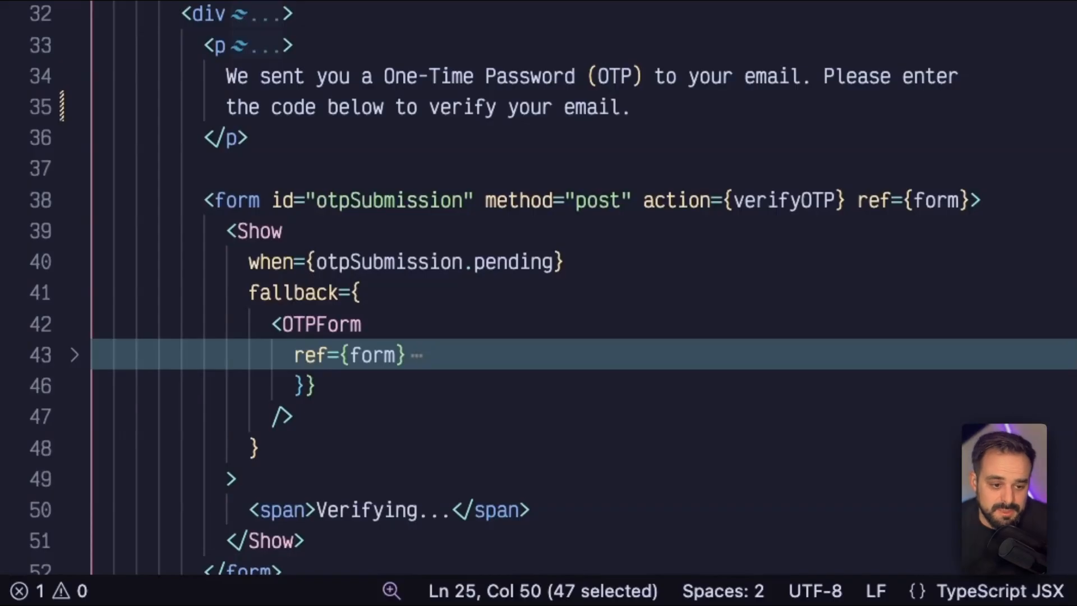
text(class="text-xl max-w-prose text-center px-10")
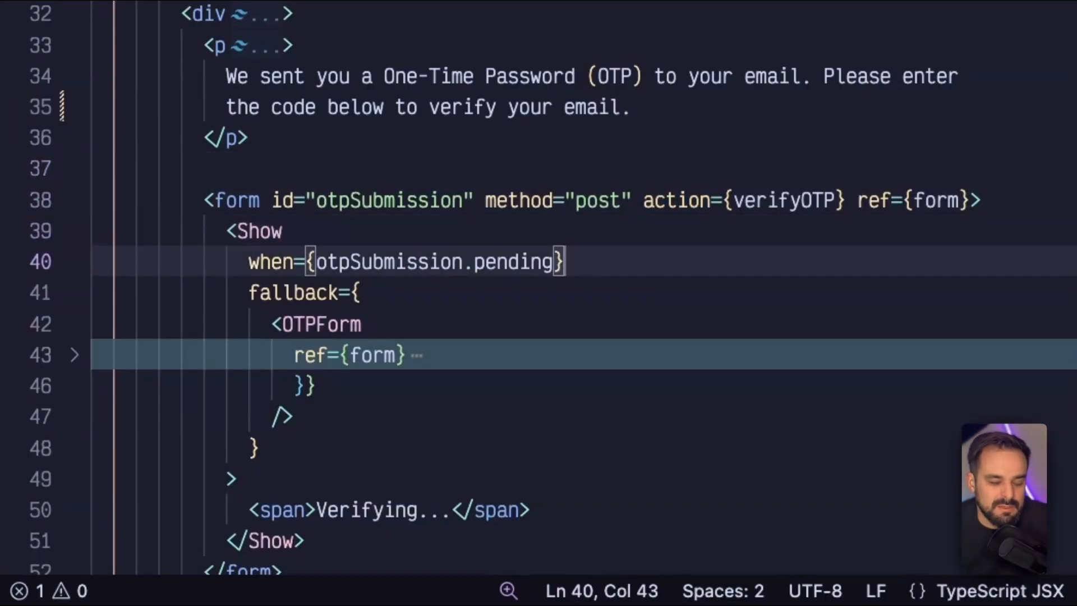
double_click(676, 200)
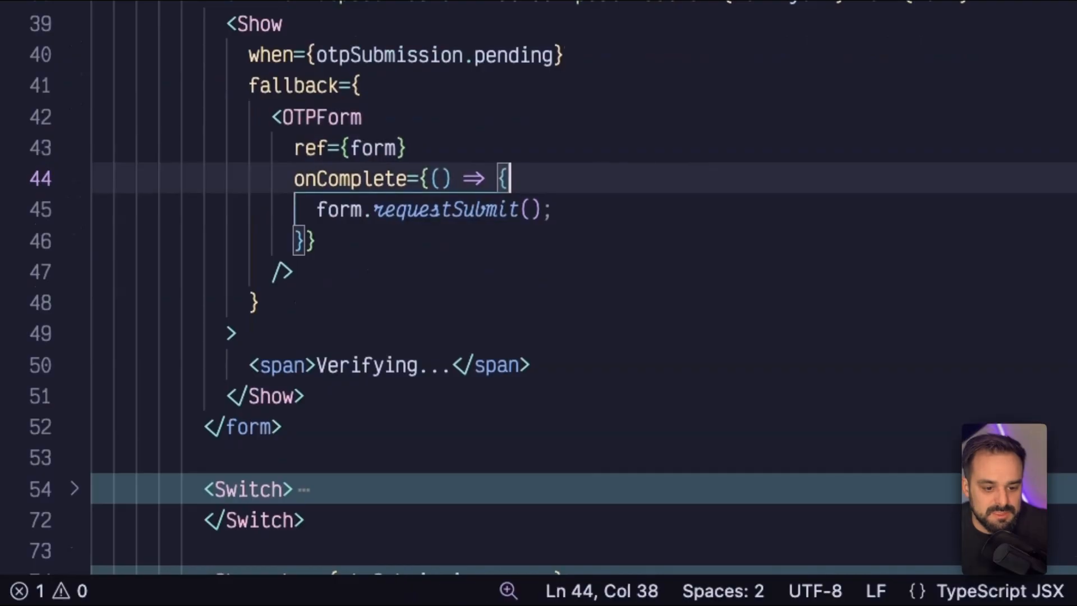
text(document.querySelector("#my-form)
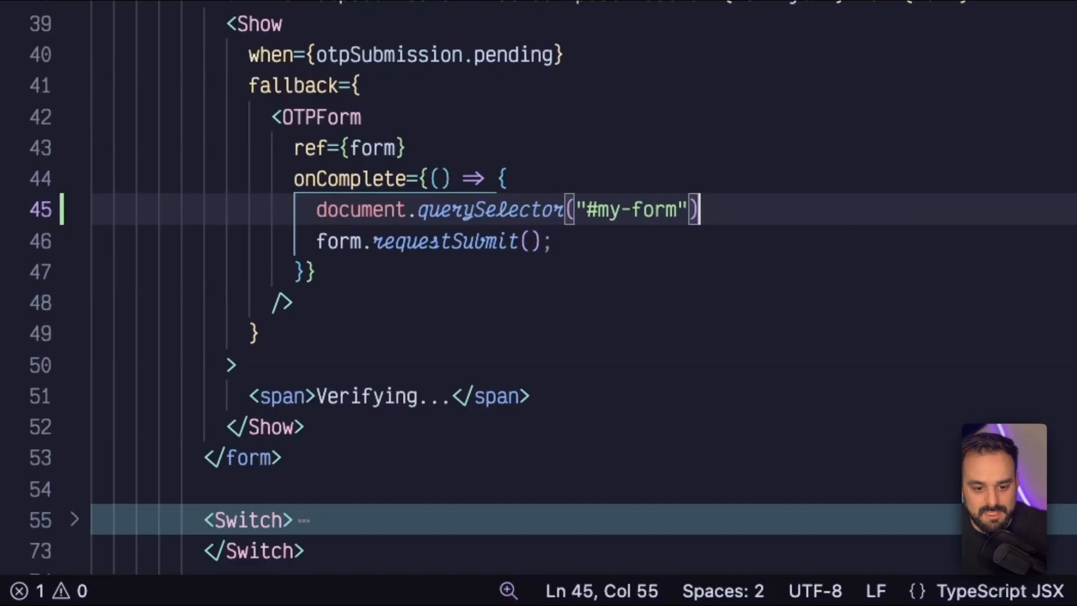
text(.?req)
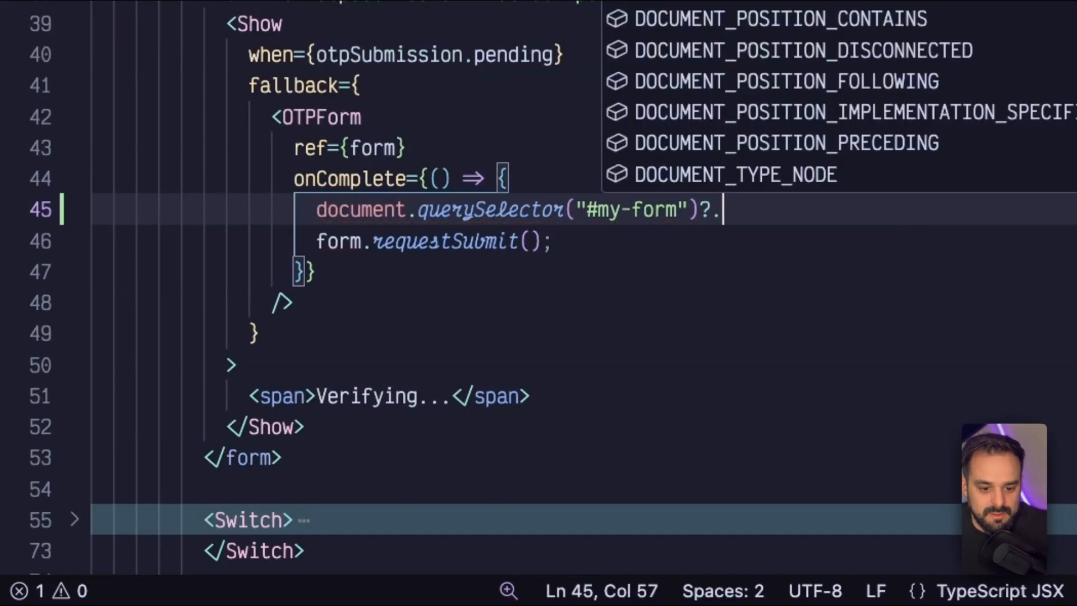
text(requestS)
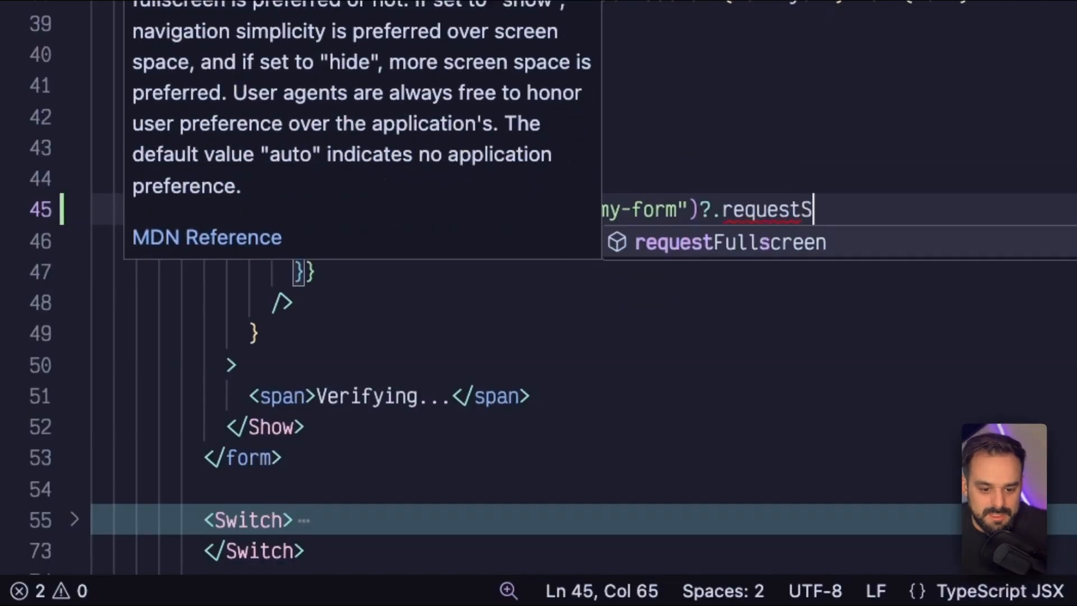
text(ubmit();)
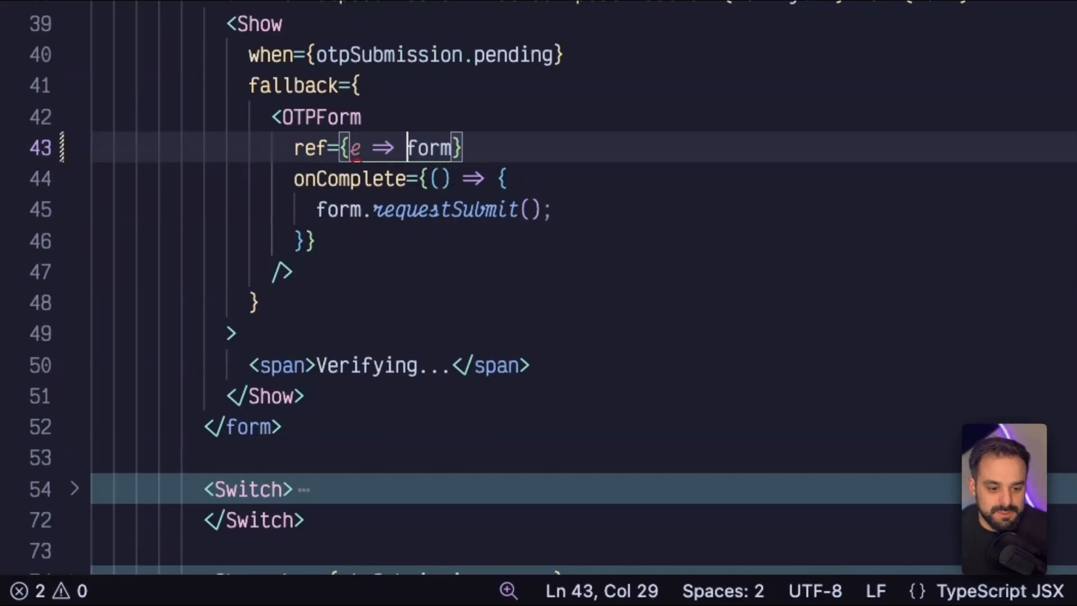
text(= e)
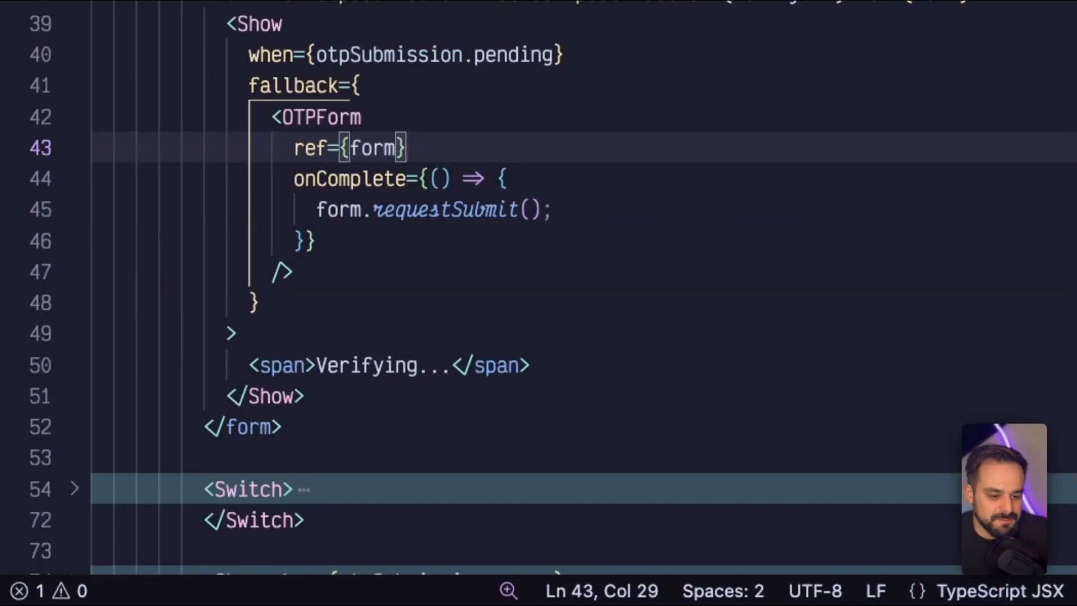
click(373, 209)
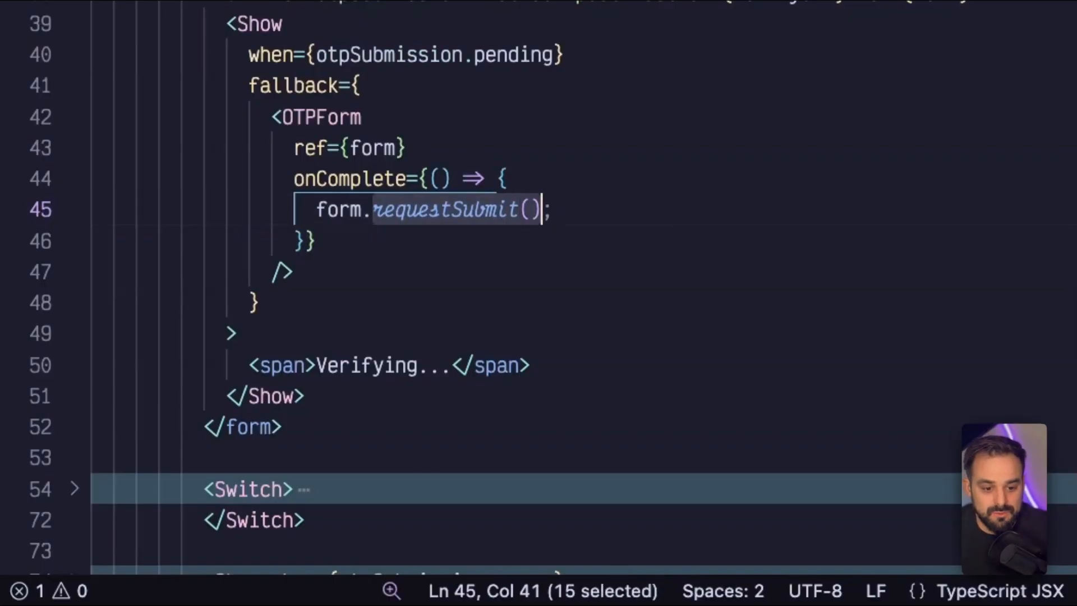
text(submit)
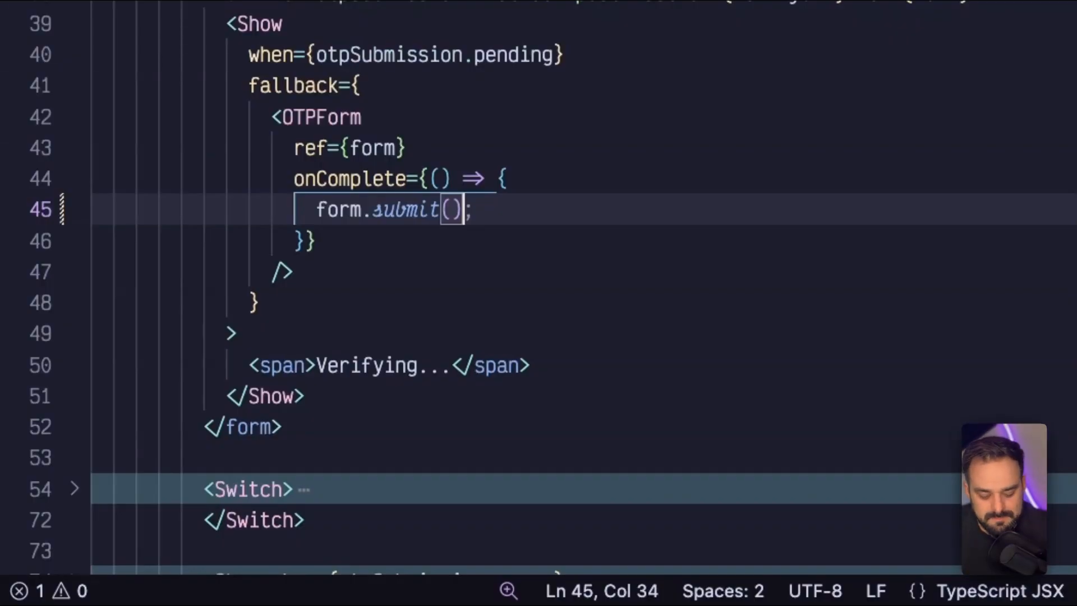
text(requestSubmit)
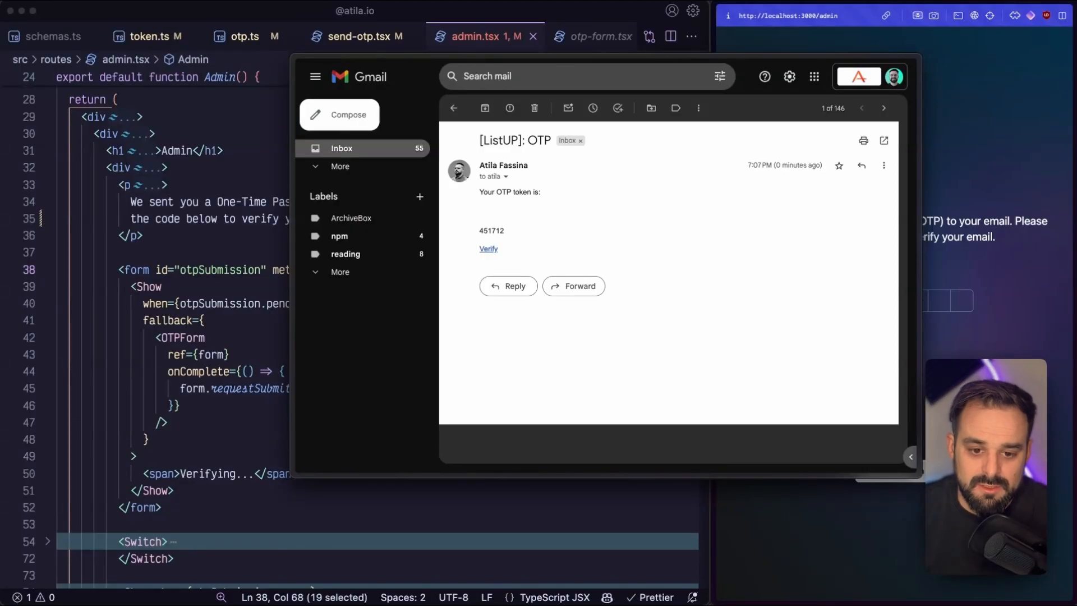
mouse_move(487, 248)
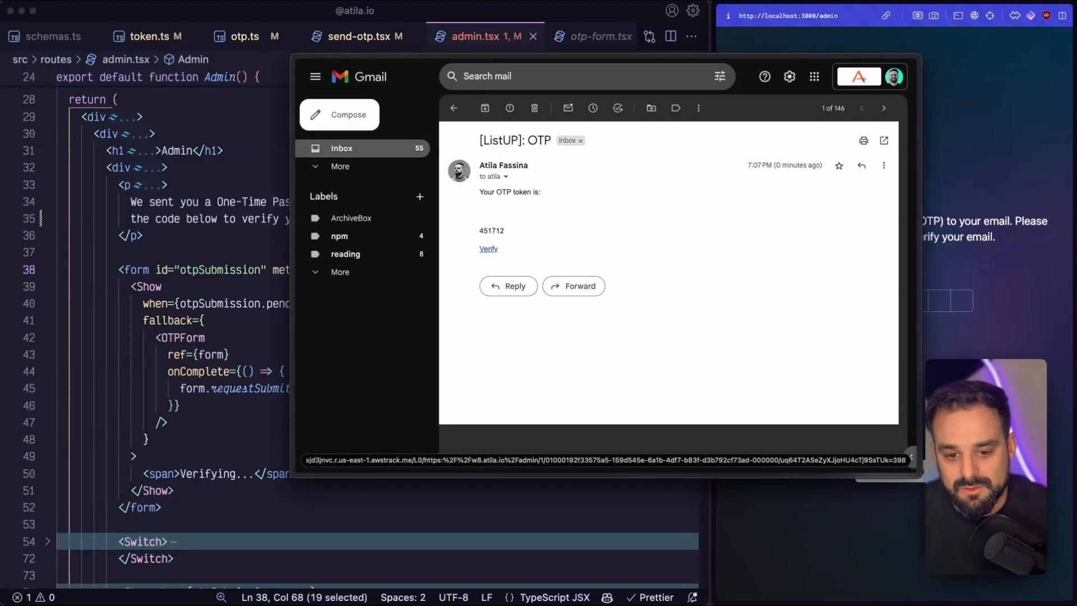
double_click(491, 230)
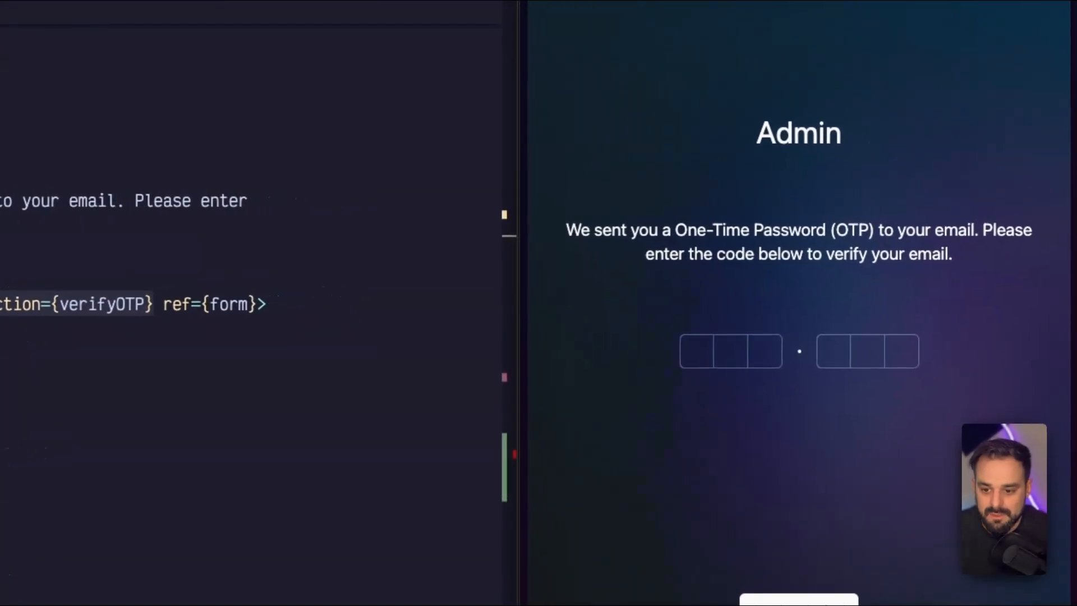
- Focus the first OTP box on the localhost admin verification page
click(694, 351)
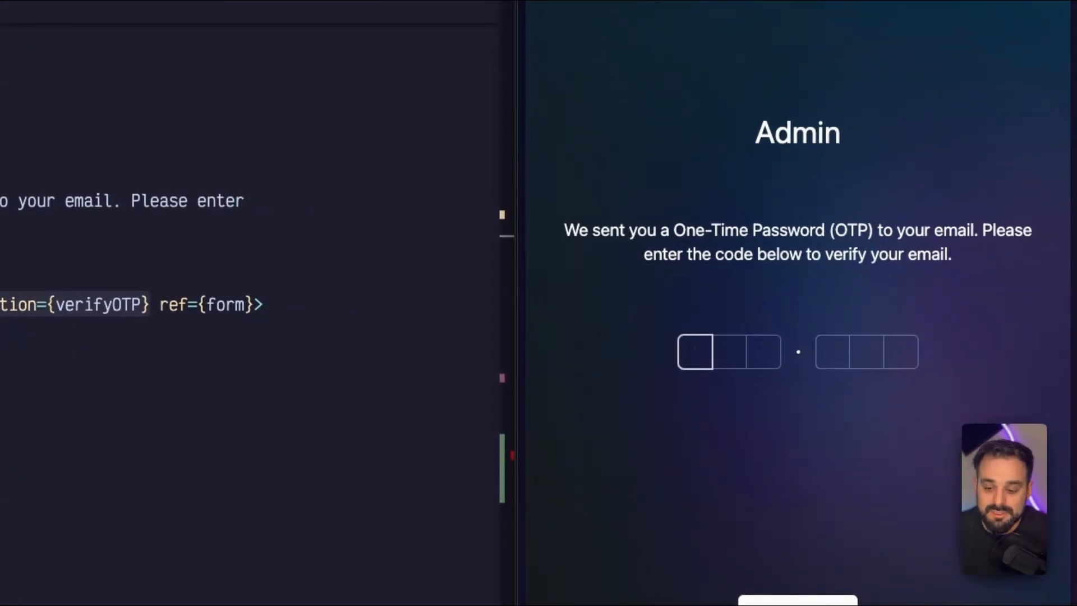